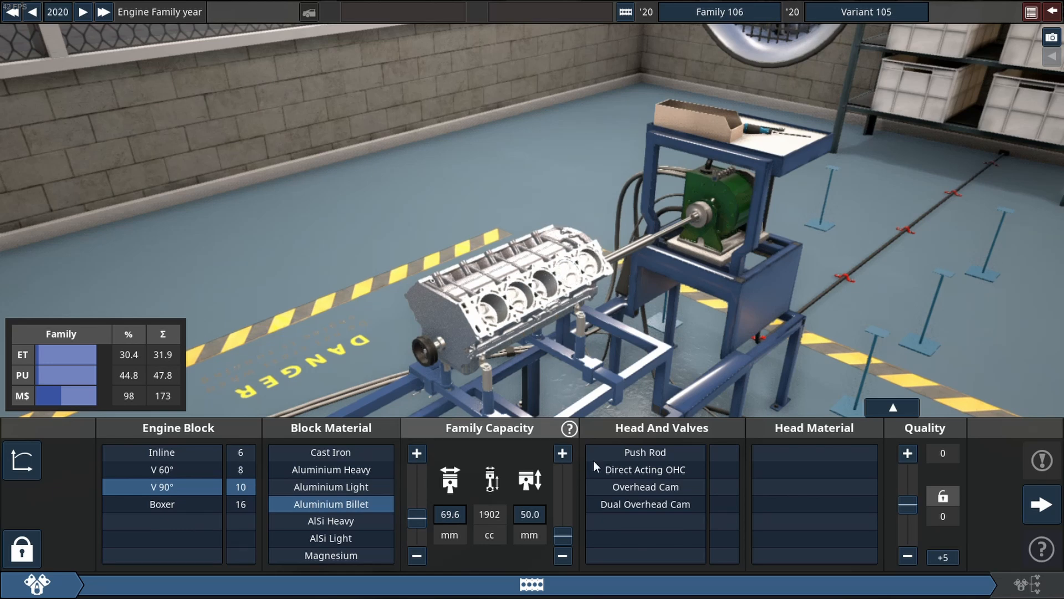
Choose a dual overhead cam AlSi head and switch the aspiration to a twin-turbo setup.
left_click(814, 487)
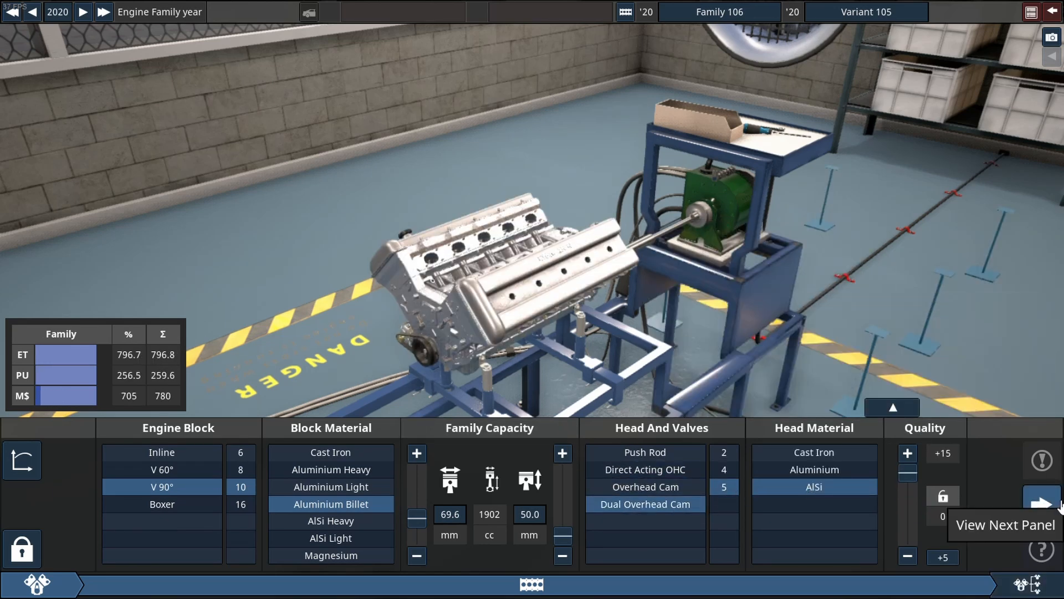
left_click(1042, 505)
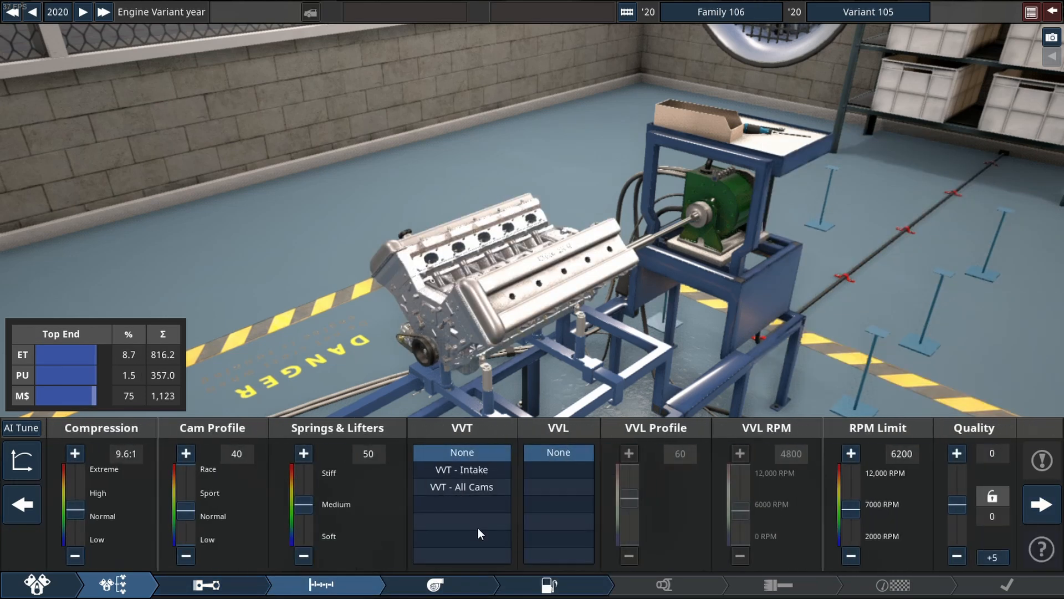
left_click(461, 487)
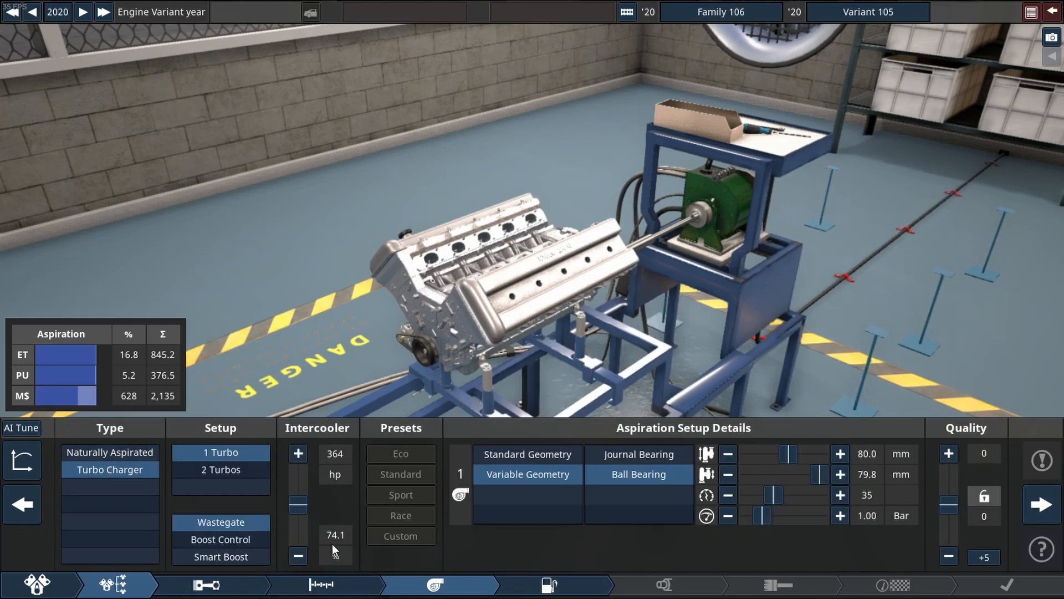
left_click(219, 469)
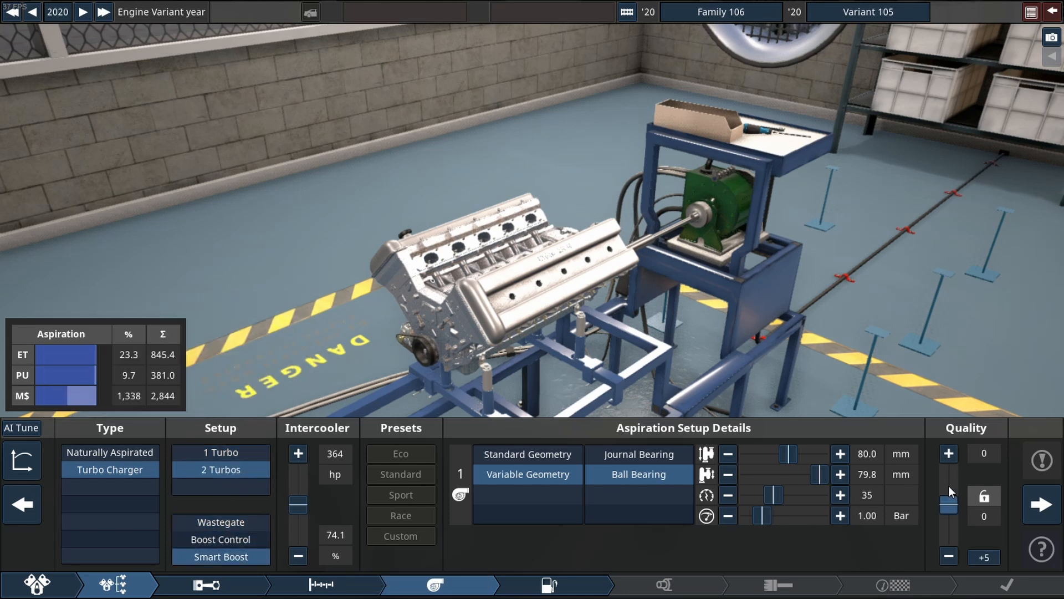
Fit direct fuel injection with race manifold and nitromethane, then proceed toward the exhaust.
left_click(547, 584)
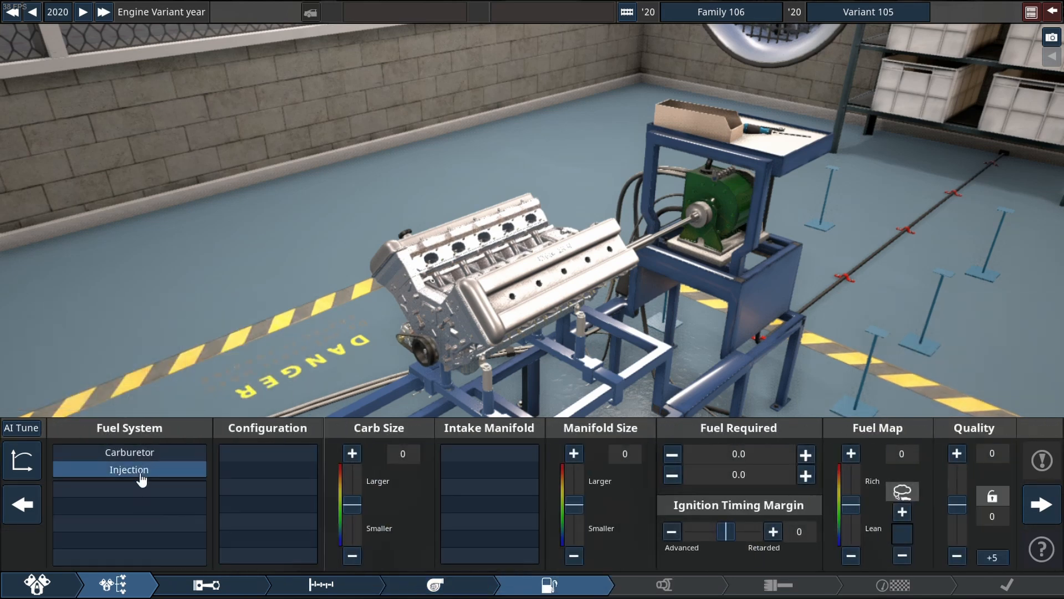
left_click(129, 469)
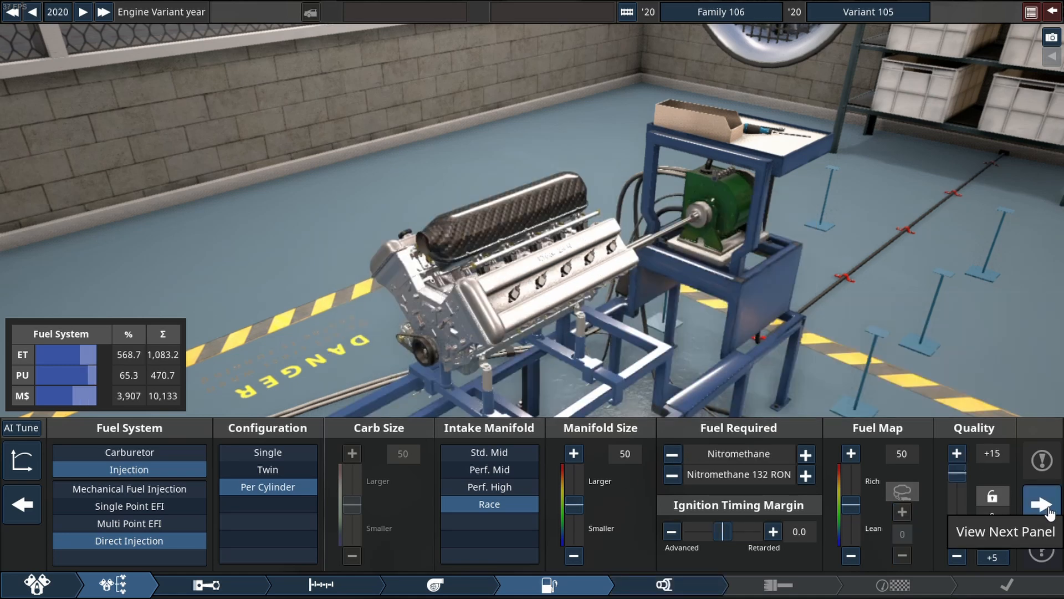
left_click(1040, 505)
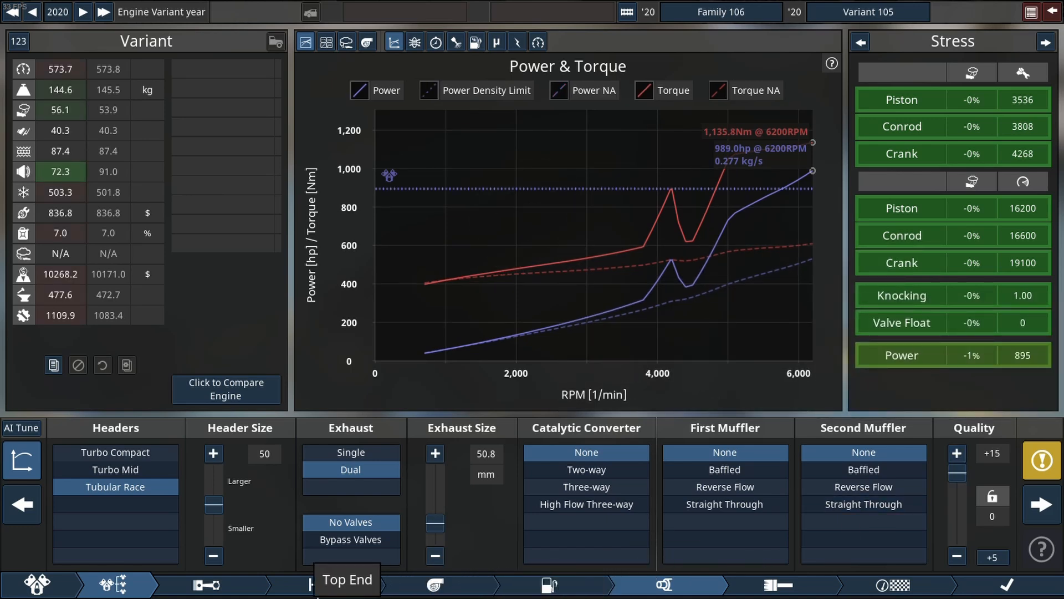
Raise the rev limit to 12,000 RPM with all-cam VVT and widen the single exhaust to 102 mm.
left_click(346, 584)
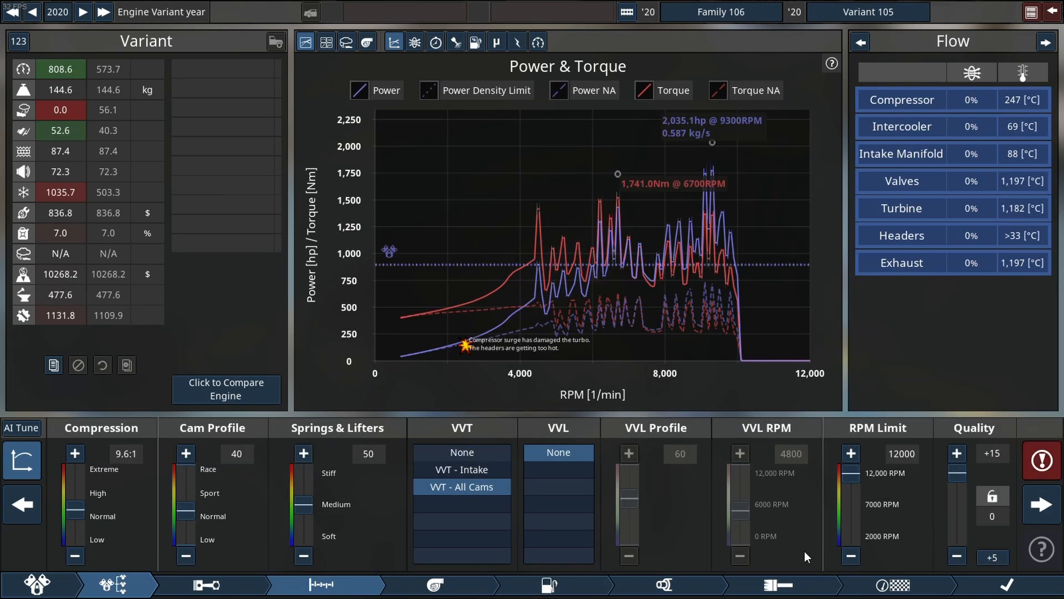
left_click(303, 452)
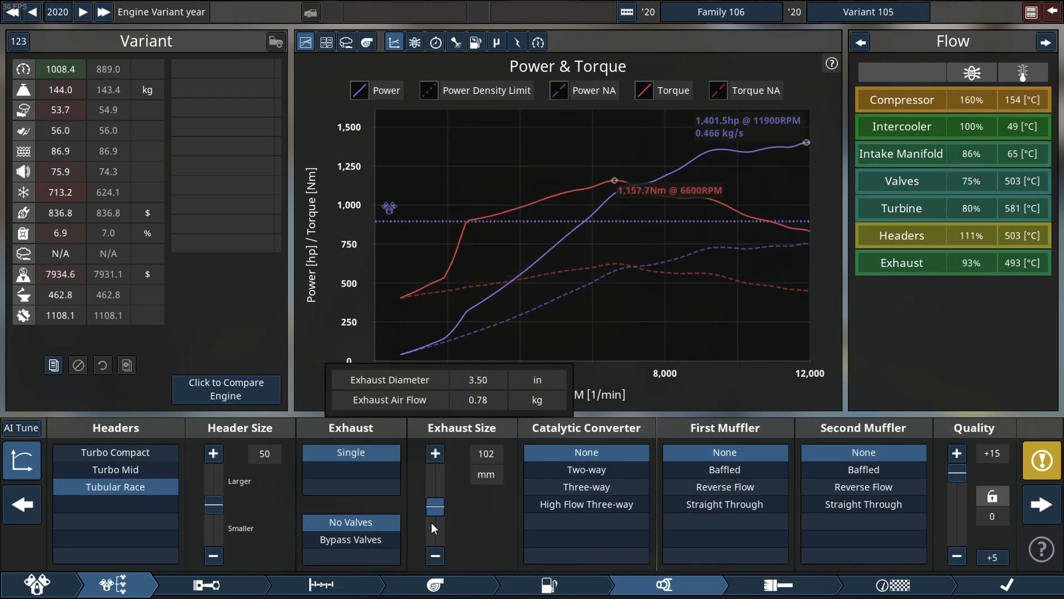
left_click(434, 453)
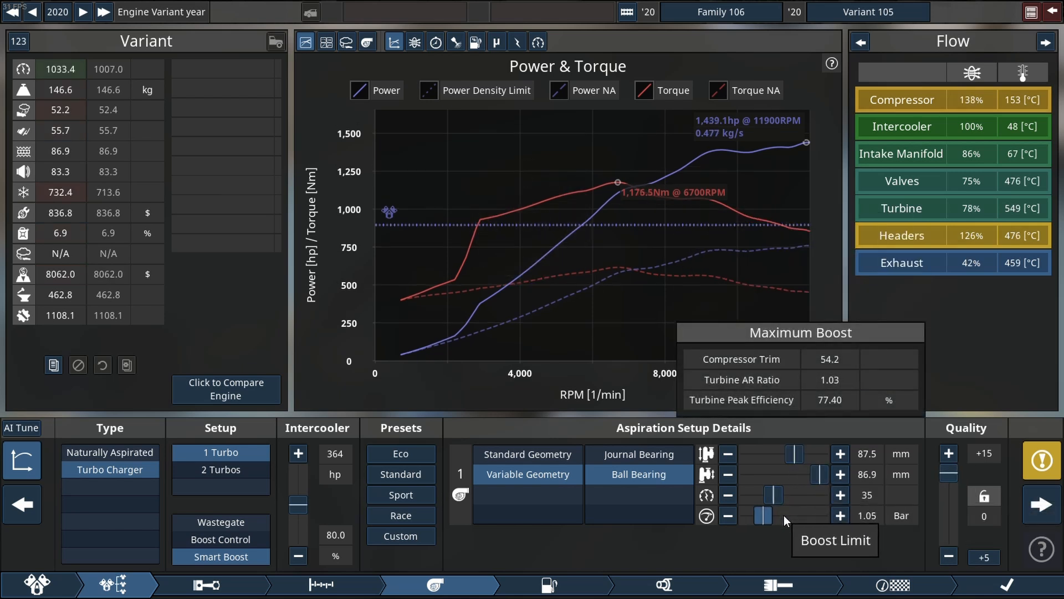
Step the boost limit up to 2.10 bar and enlarge the compressor exducer to 118 mm.
left_click(841, 515)
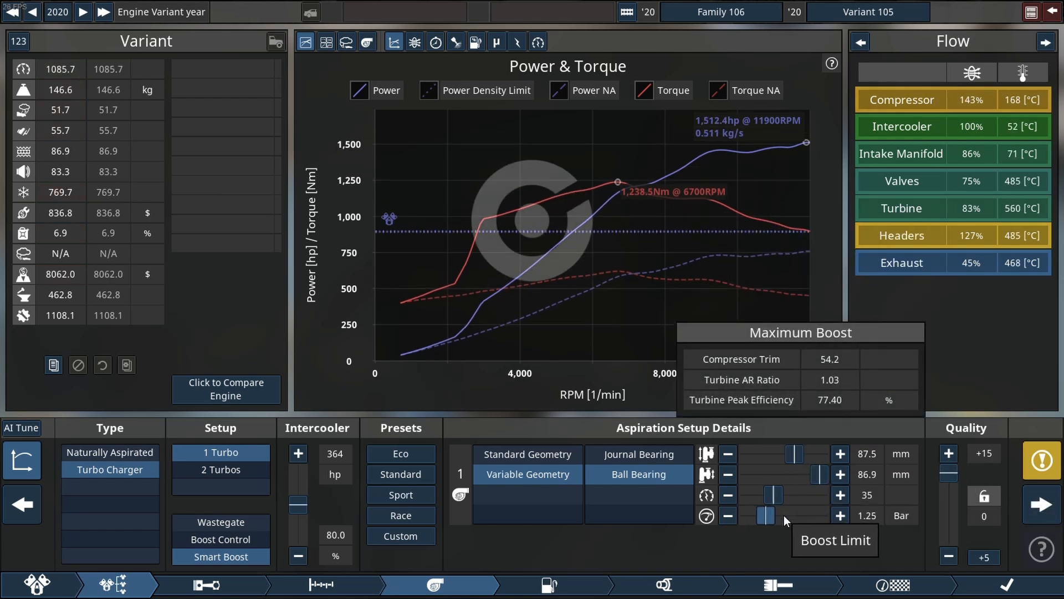
left_click(839, 516)
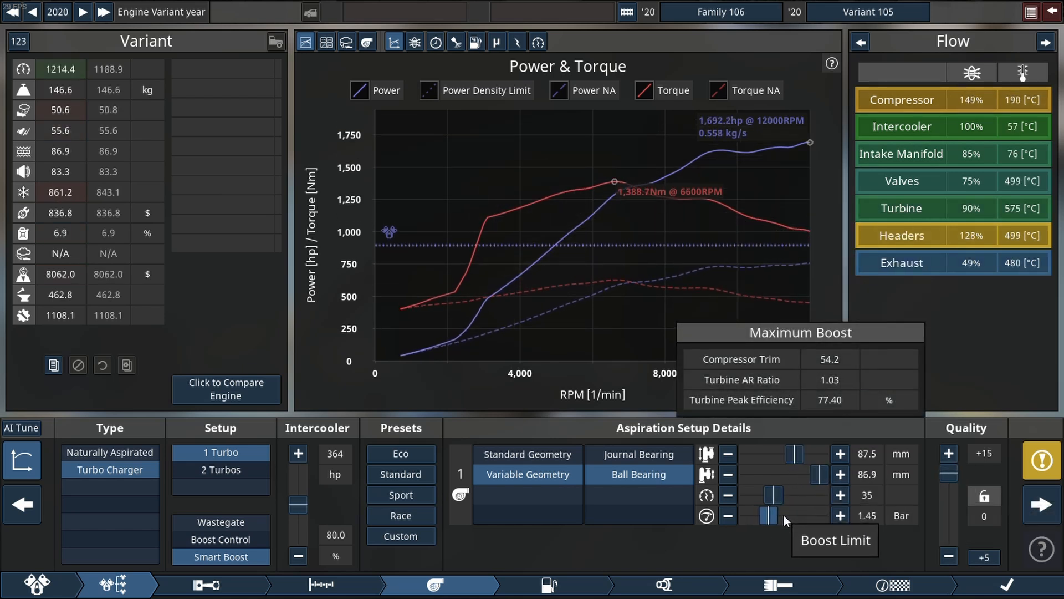
left_click(839, 516)
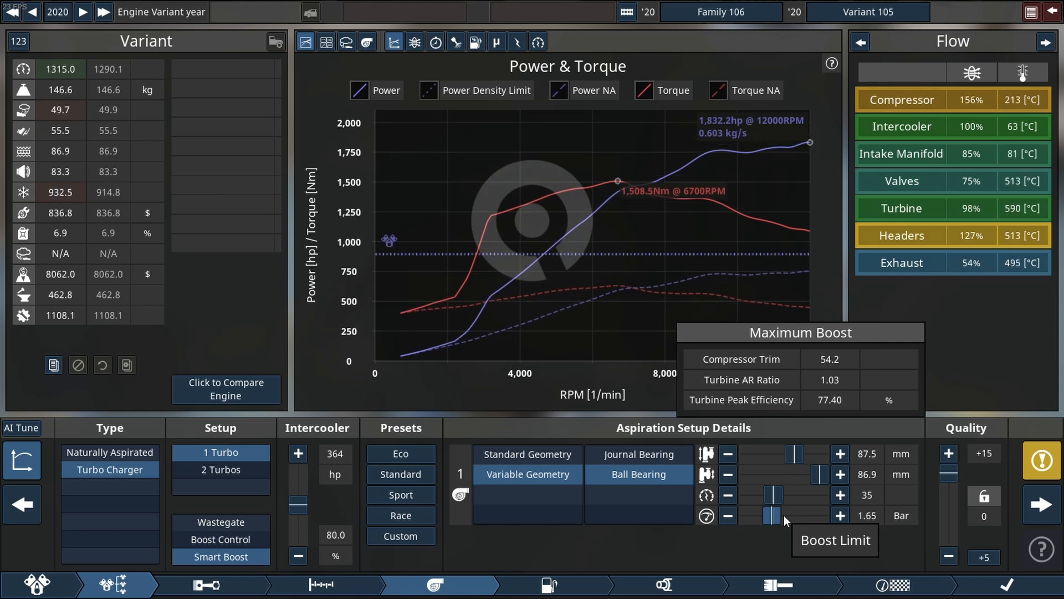
left_click(839, 515)
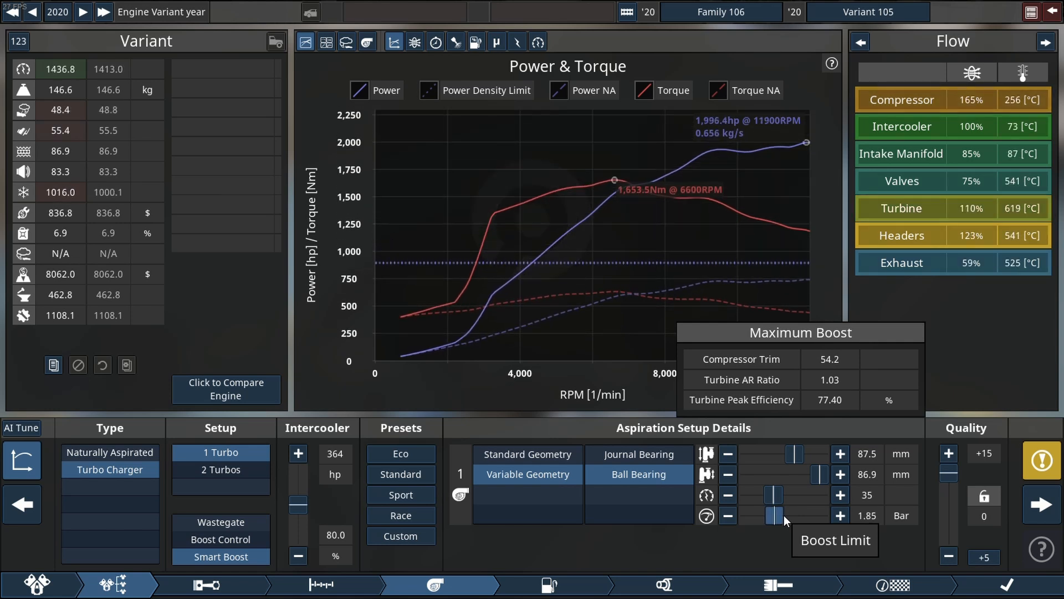
left_click(839, 516)
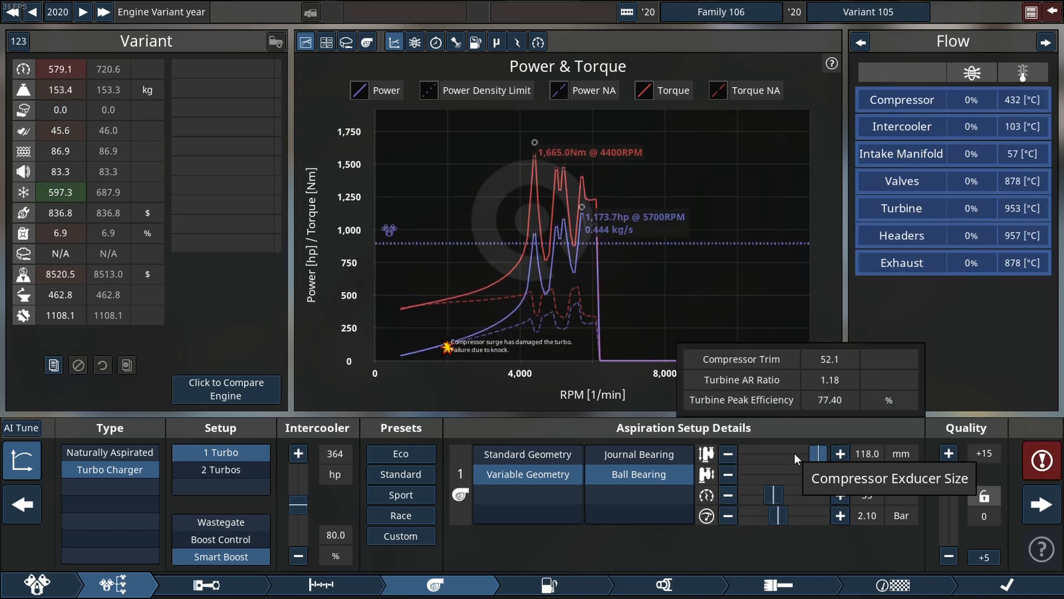
Run twin turbos at 2.45 bar with a 120 mm compressor and 117.6 mm turbine inducer.
left_click(727, 453)
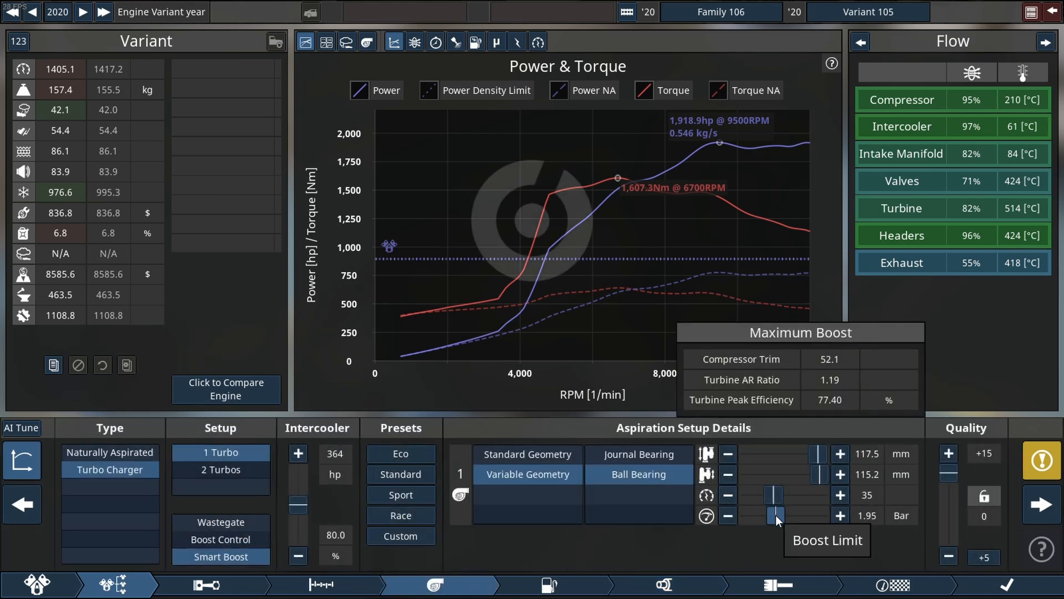
left_click(838, 515)
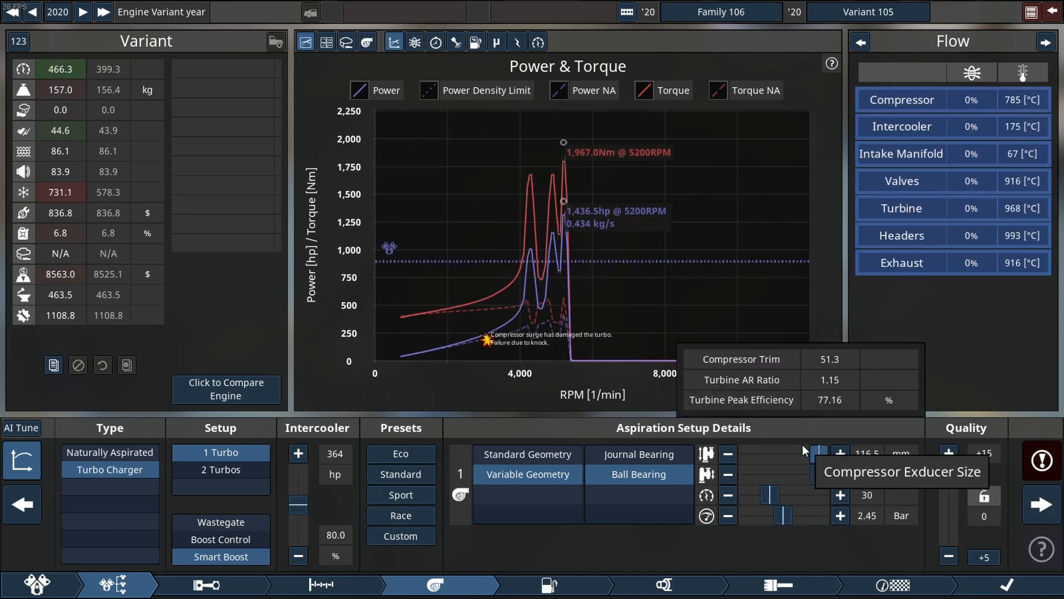
left_click(727, 454)
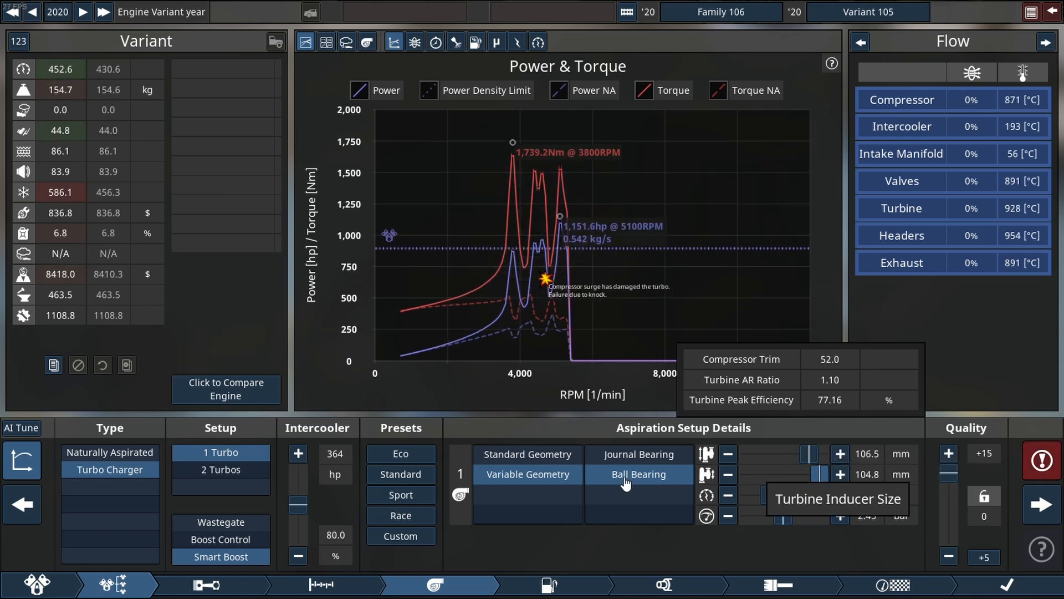
left_click(219, 469)
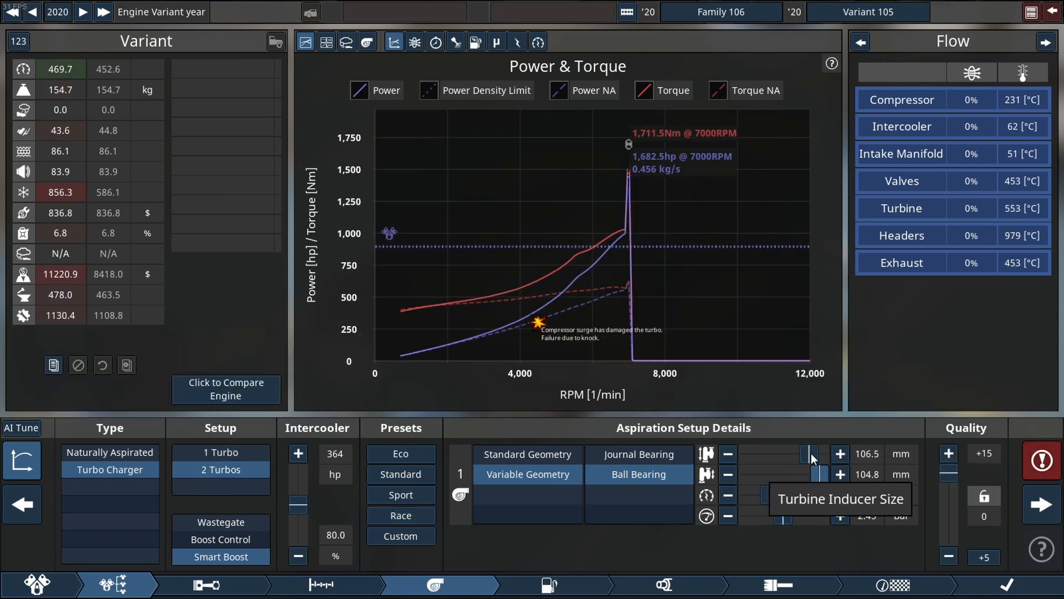
left_click(839, 453)
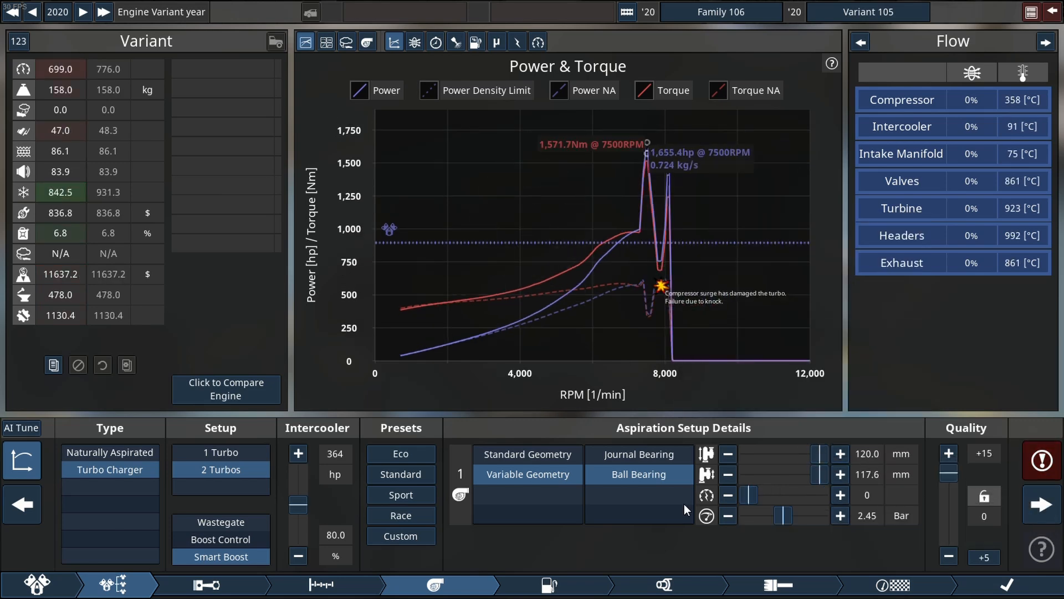
Raise the boost limit to 3.35 bar and reset the turbo tune to 0 after the surge failure.
left_click(219, 453)
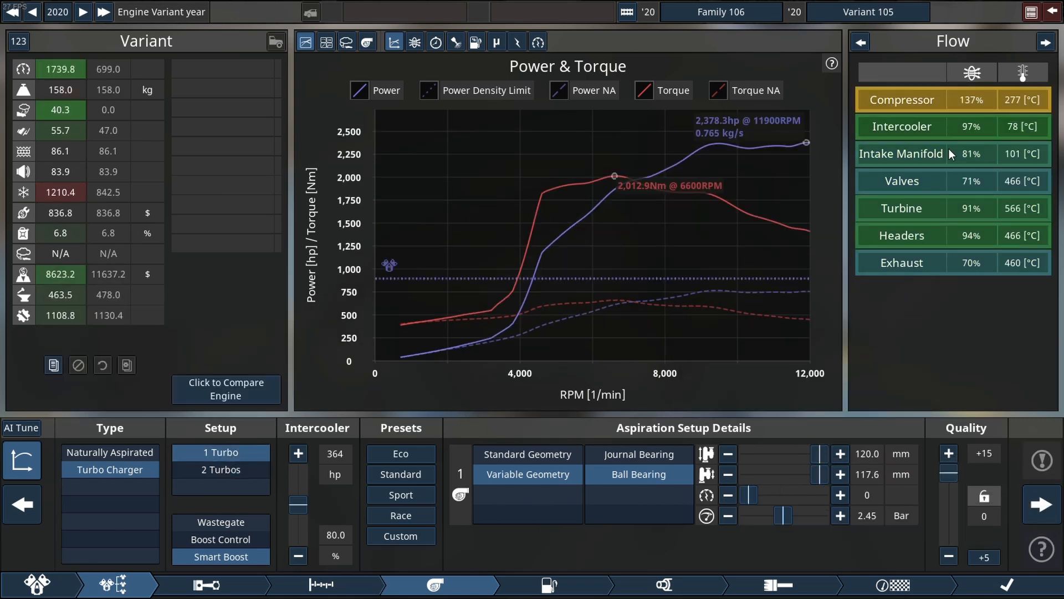
mouse_move(890, 407)
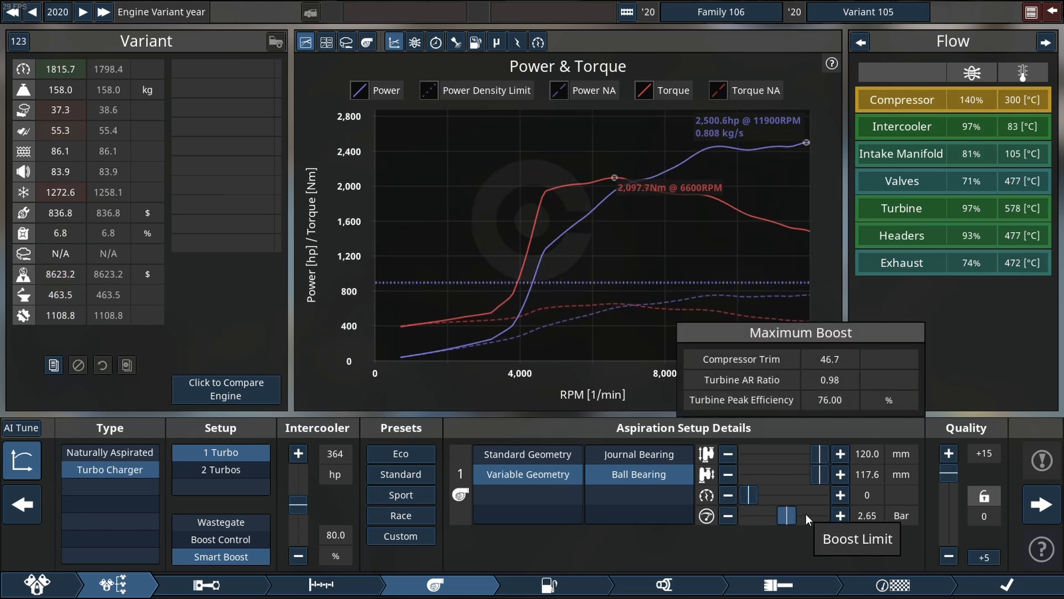
left_click(839, 515)
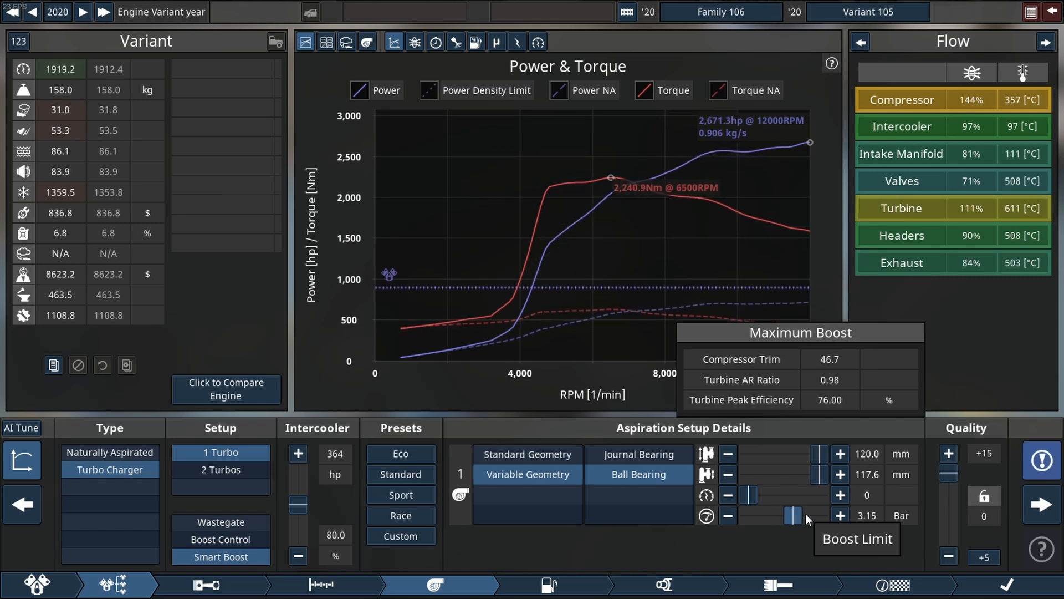
left_click(839, 515)
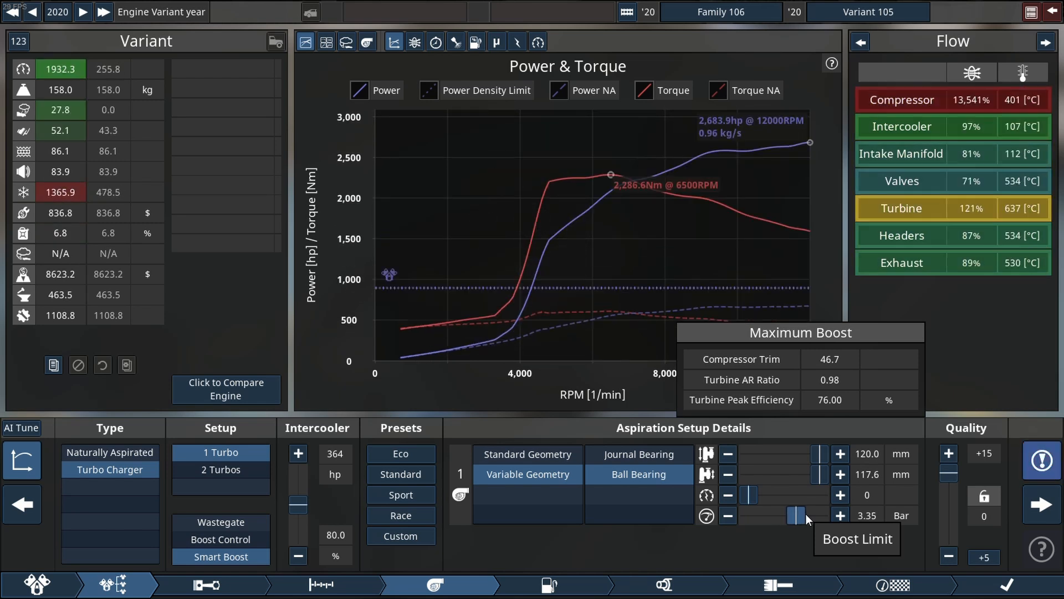
mouse_move(786, 477)
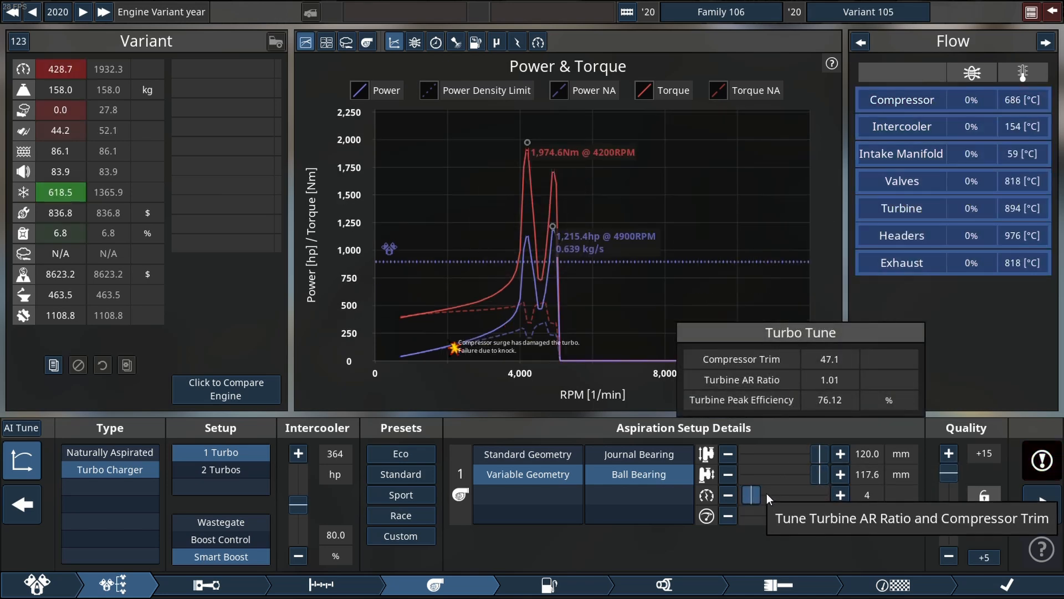
left_click(727, 495)
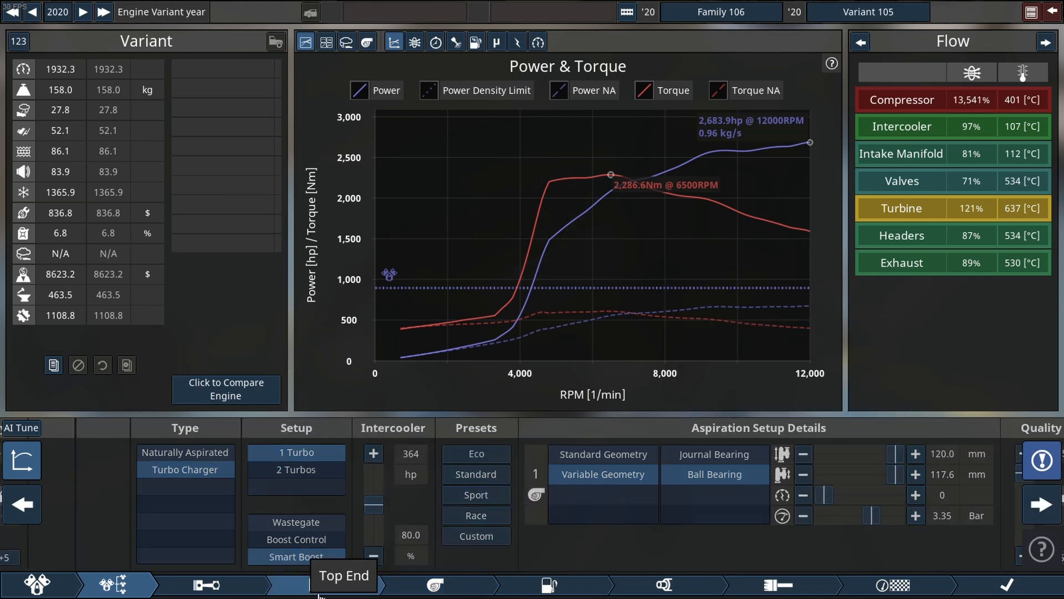
Probe a hotter cam profile and lower compression to 8.0:1.
left_click(324, 584)
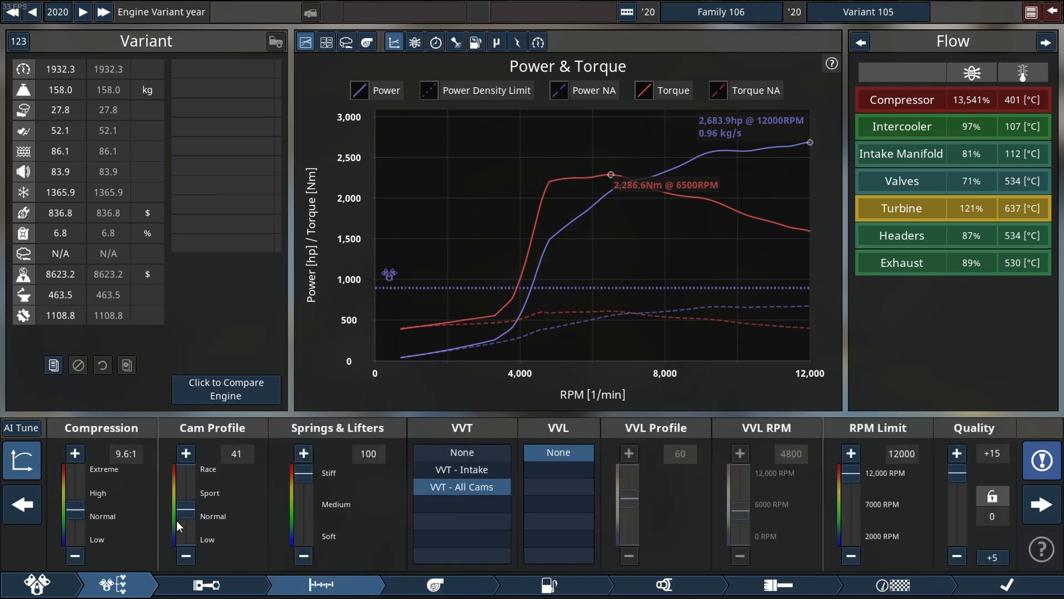
left_click(185, 452)
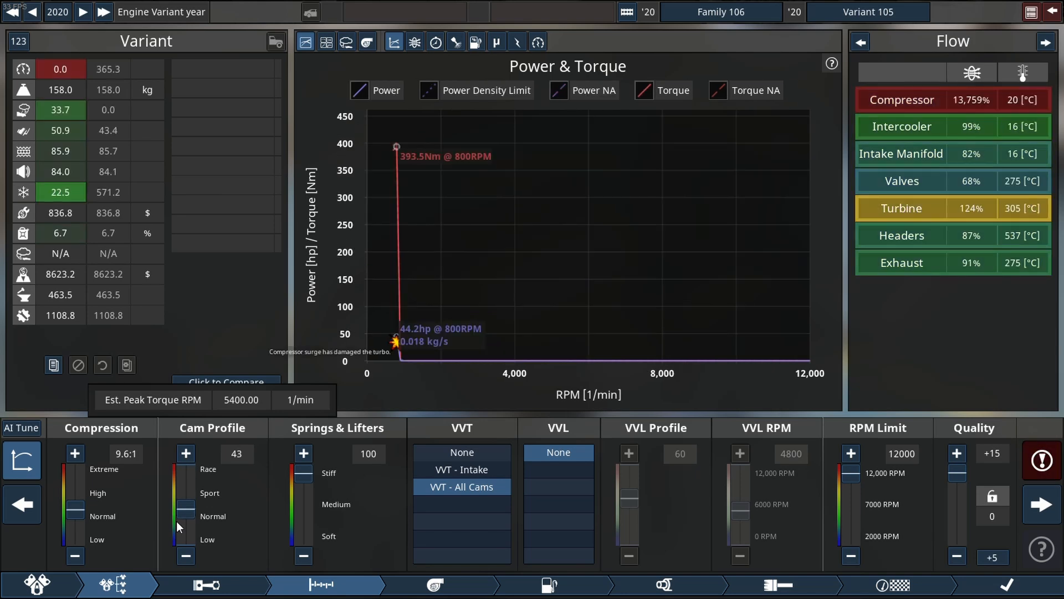
left_click(185, 555)
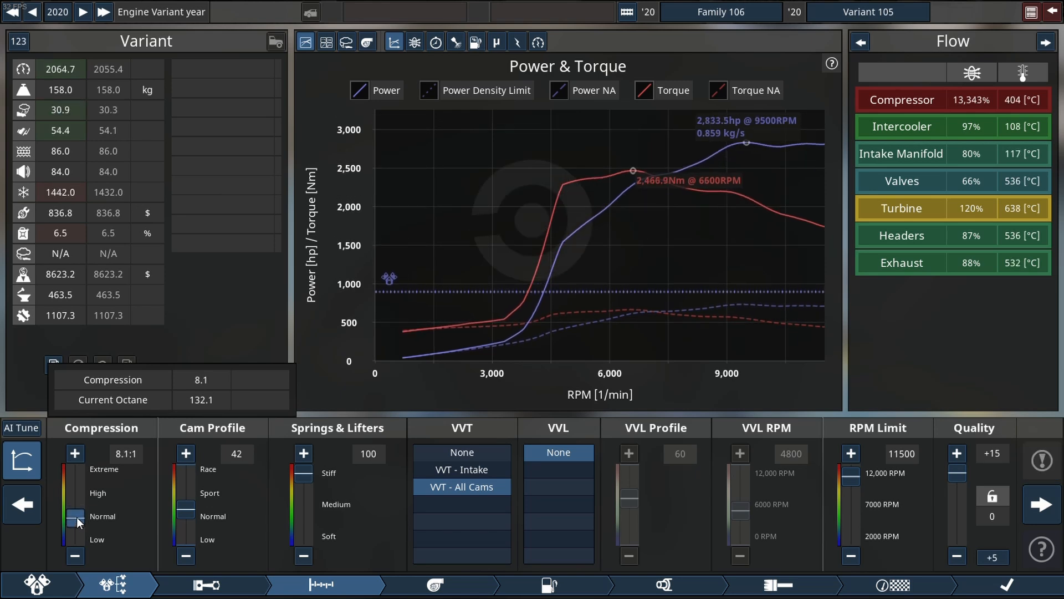
left_click(74, 556)
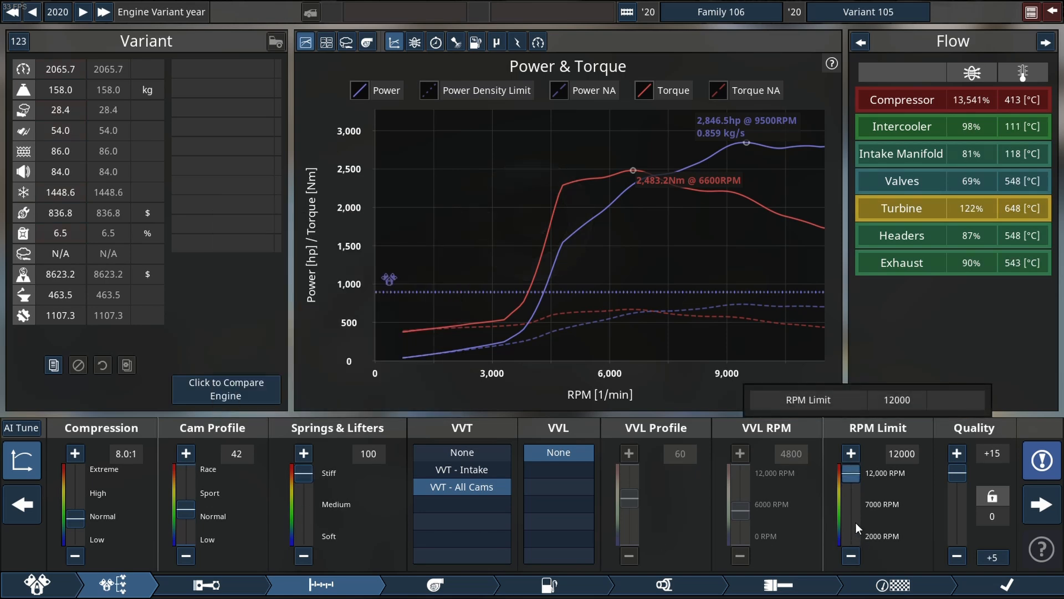
Cap the rev limit at 11,500 RPM and push the cam profile to just below the failure point.
left_click(850, 556)
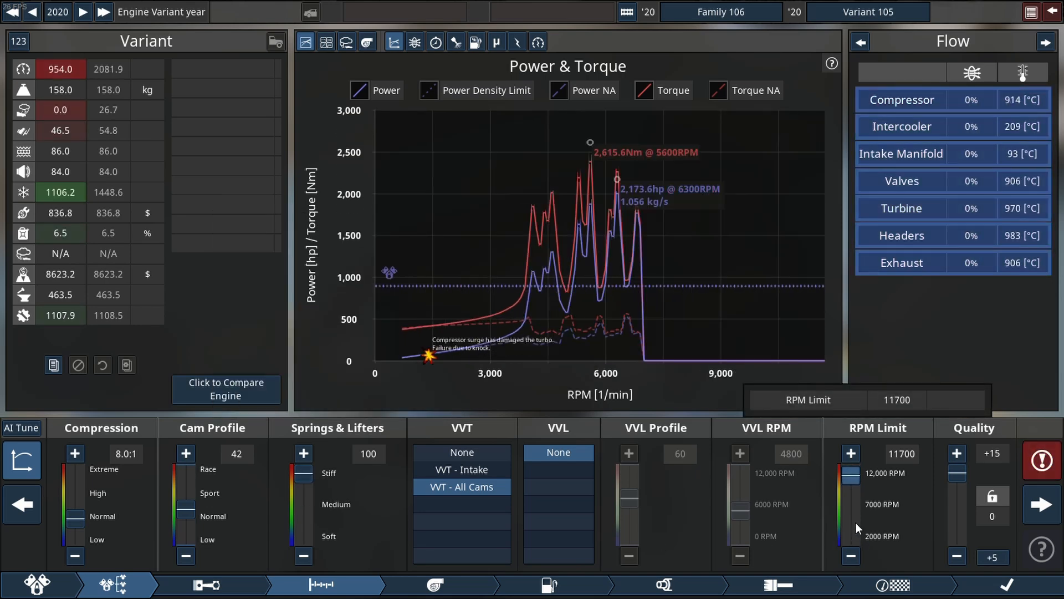
left_click(850, 453)
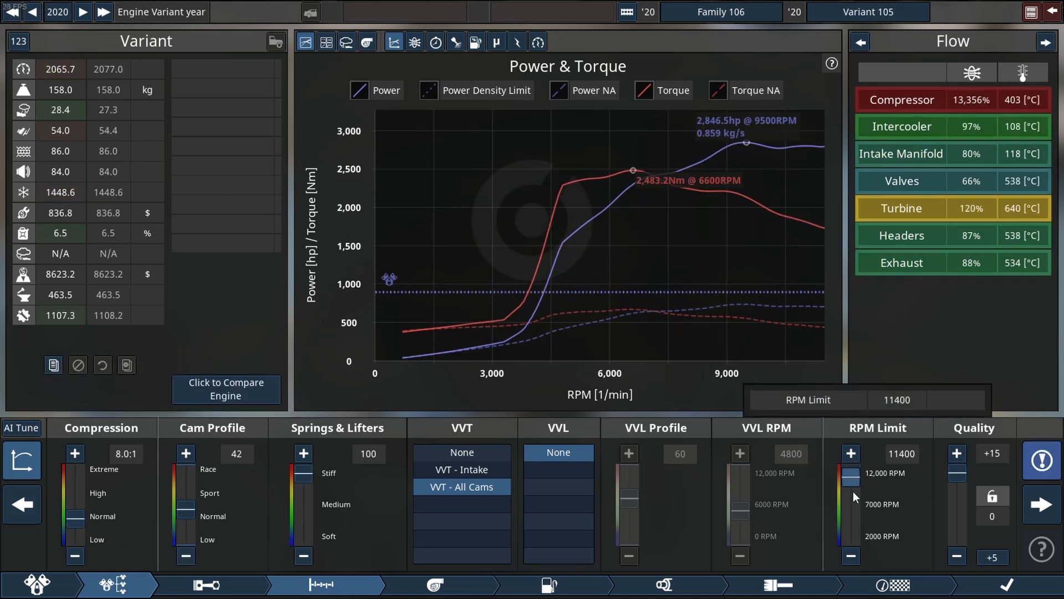
left_click(185, 453)
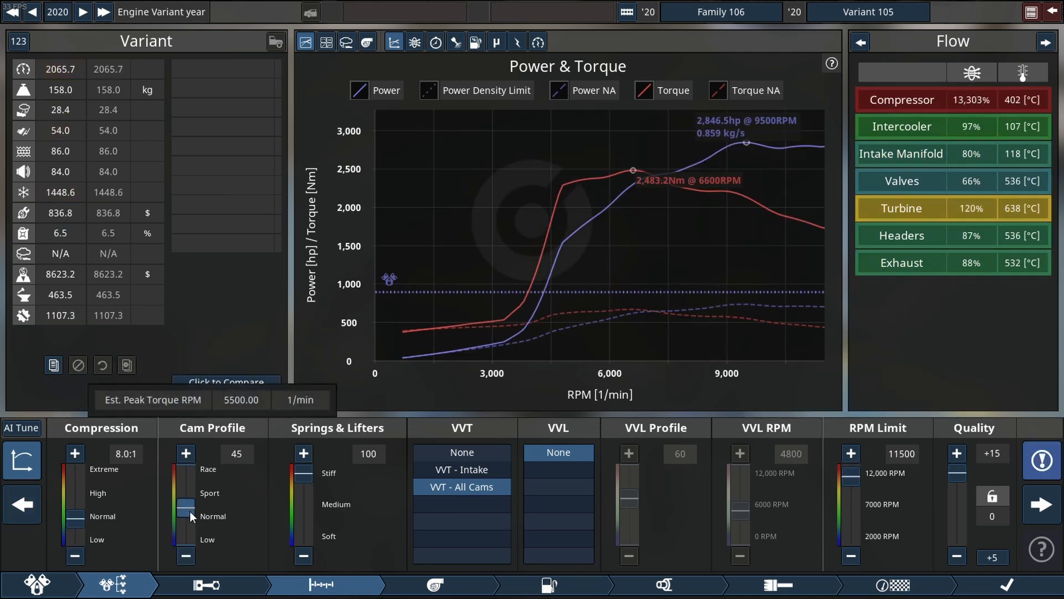
left_click(185, 452)
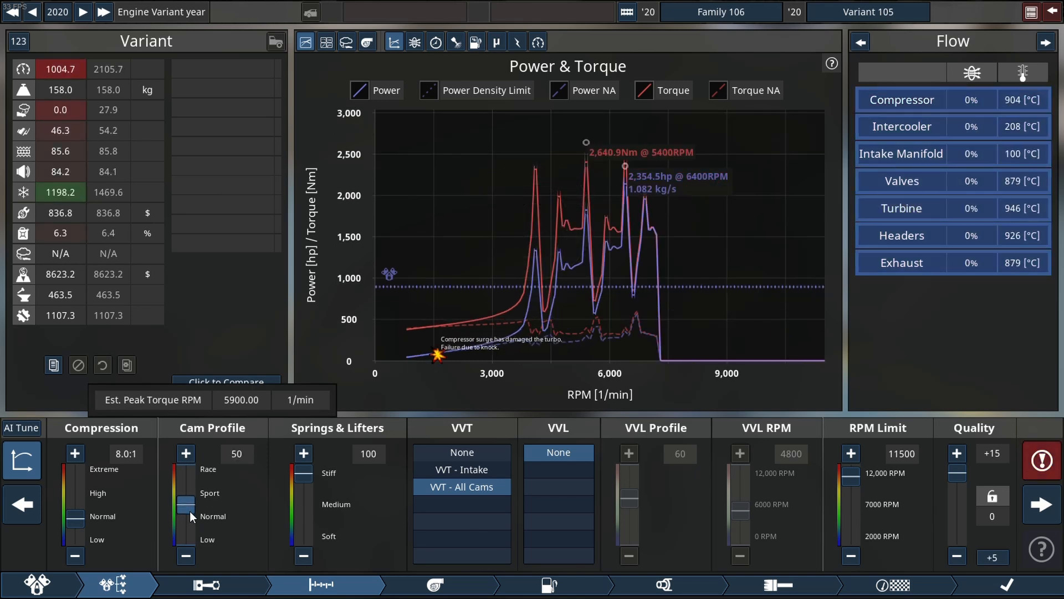
left_click(185, 556)
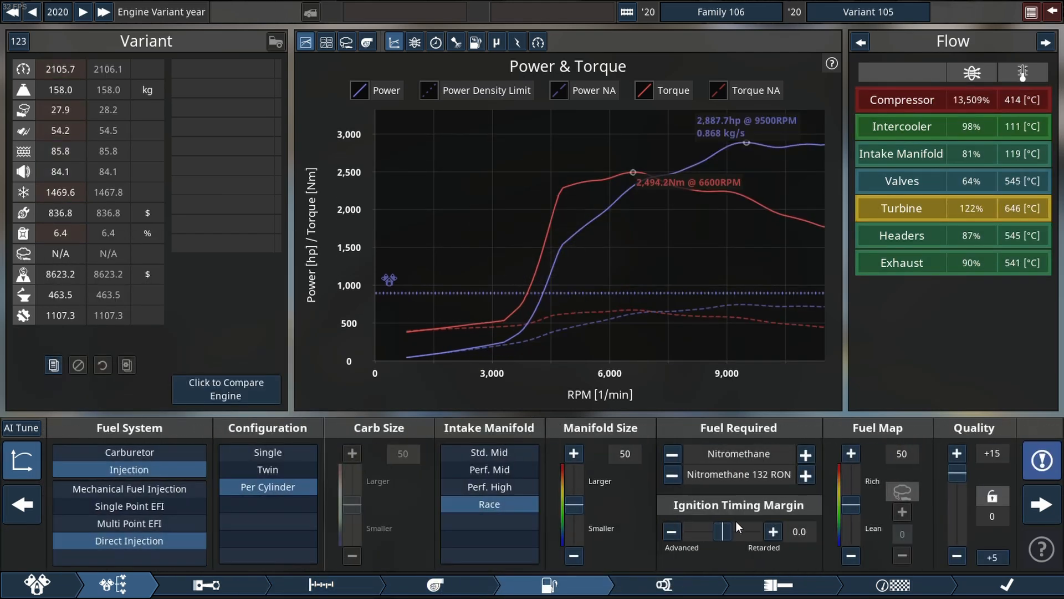
Set ignition timing margin to -5.0 and lean the fuel map to 20 for about 3,000 hp.
left_click(670, 531)
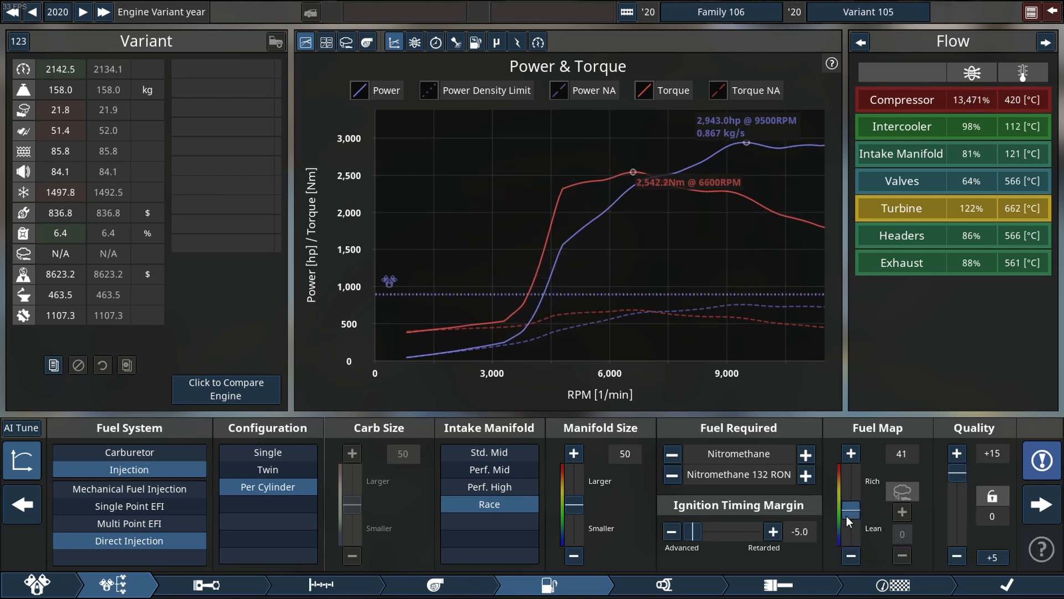
left_click(851, 556)
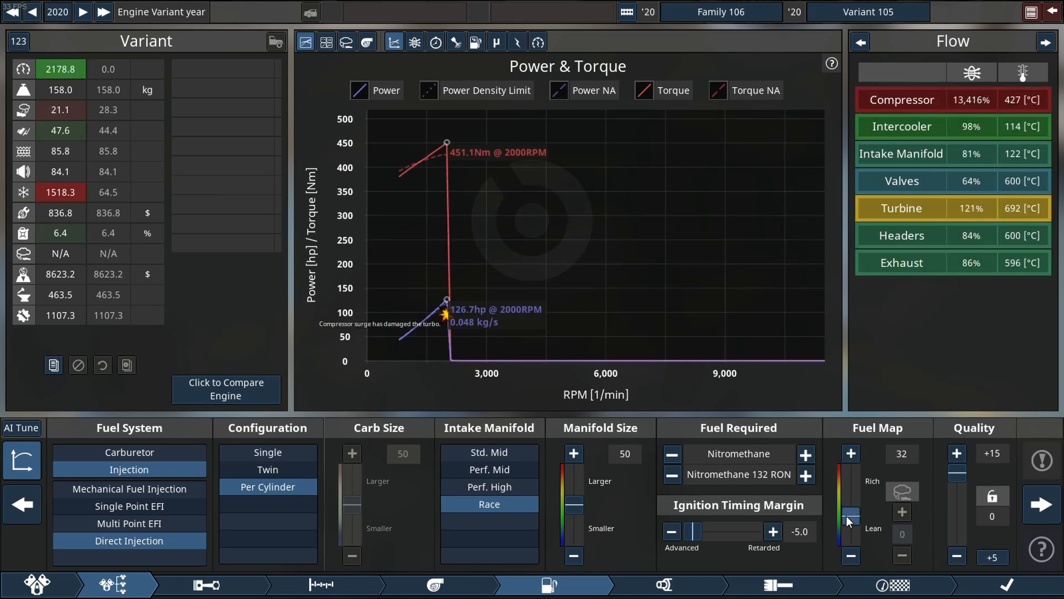
left_click(849, 554)
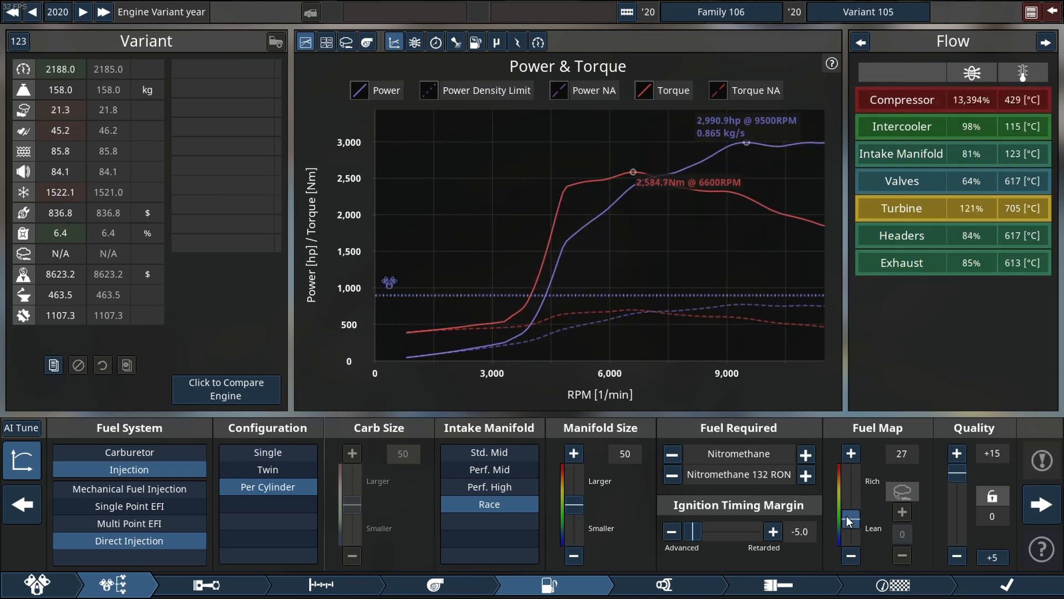
left_click(850, 556)
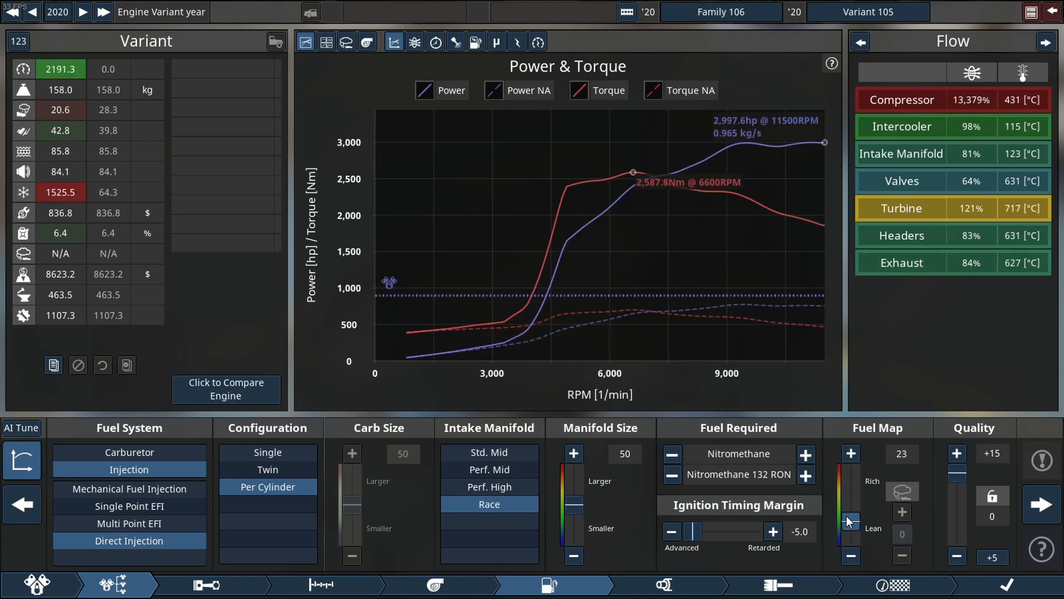
left_click(850, 555)
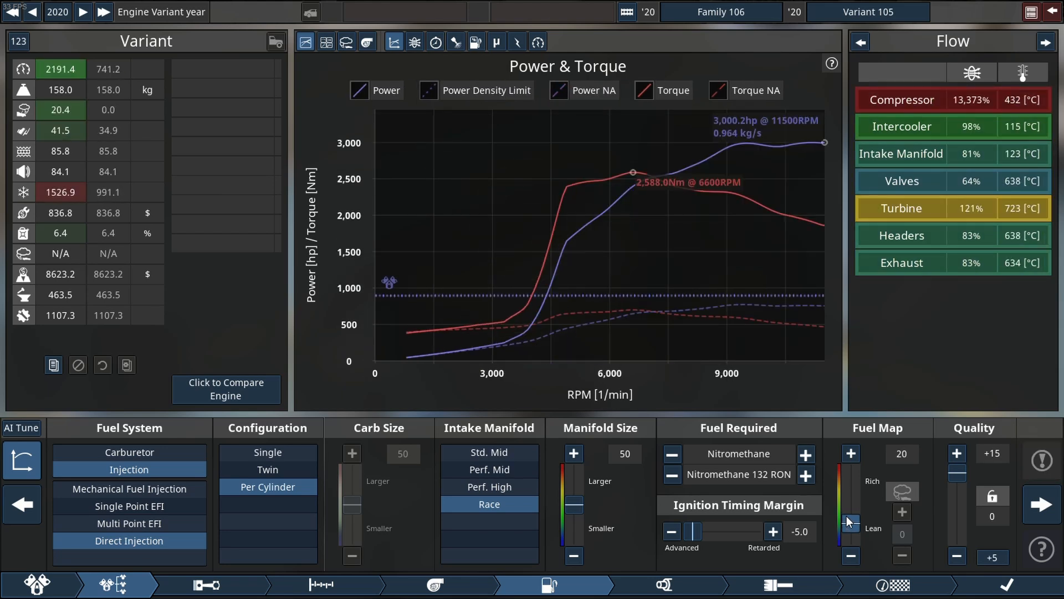
left_click(850, 453)
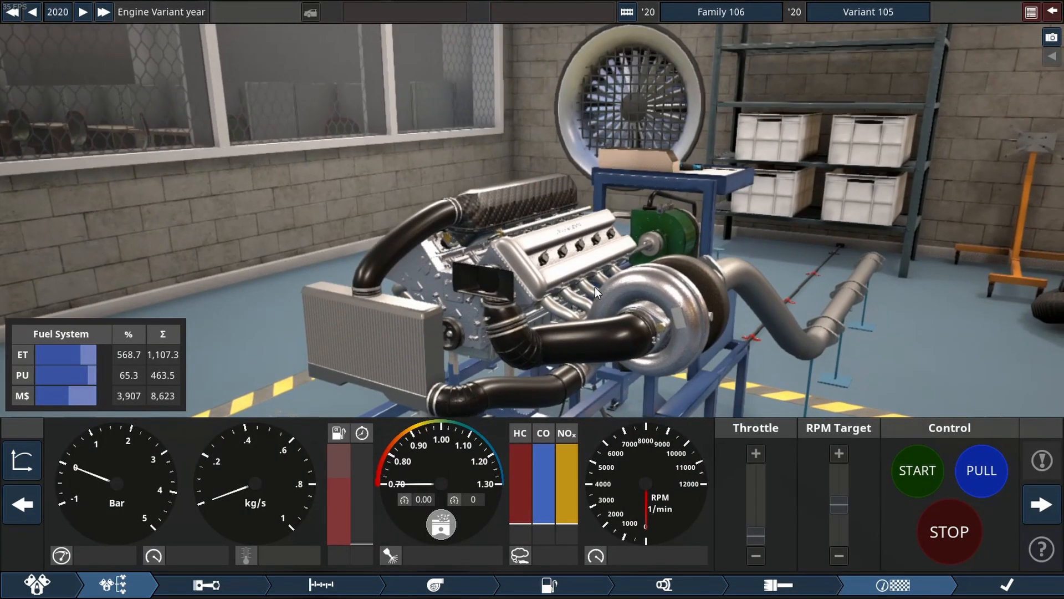
mouse_move(23, 460)
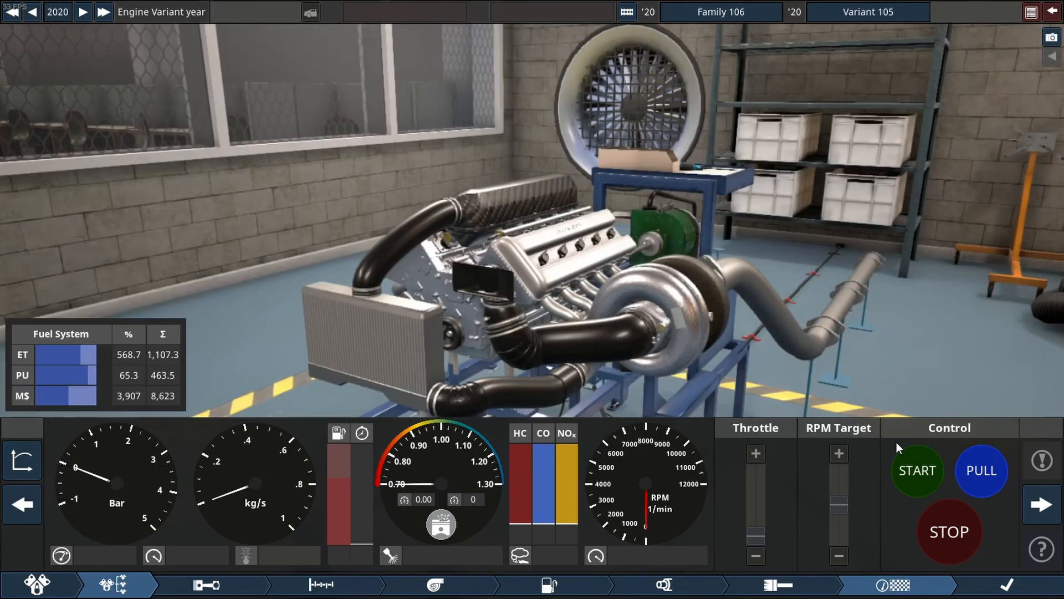
Start the finished engine on the dyno at full throttle.
left_click(917, 470)
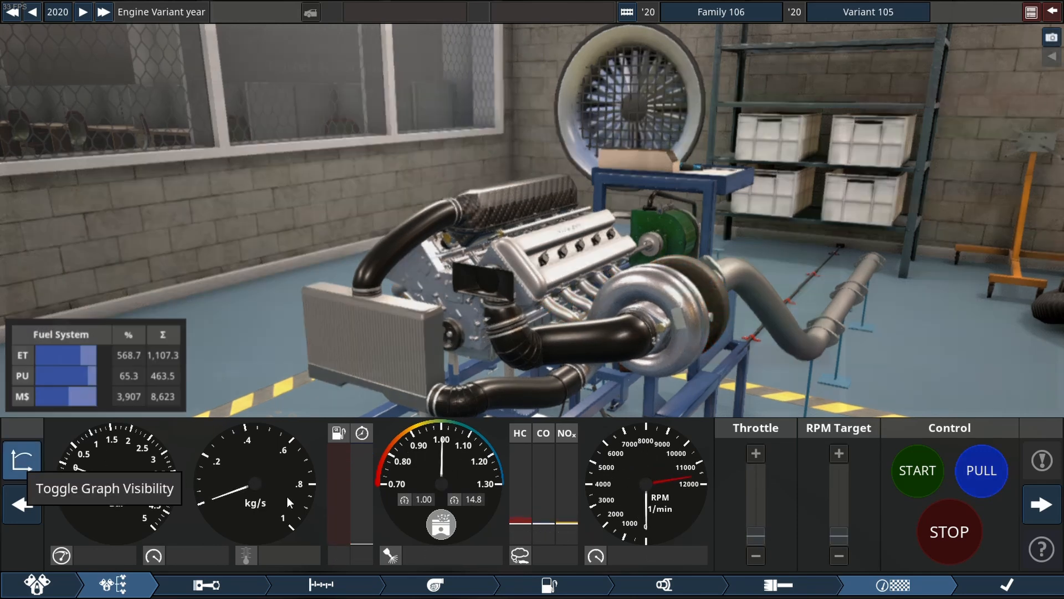
Run a full dyno pull showing 3,000.2 hp at 11,500 RPM and bring up the summary sheet.
left_click(22, 459)
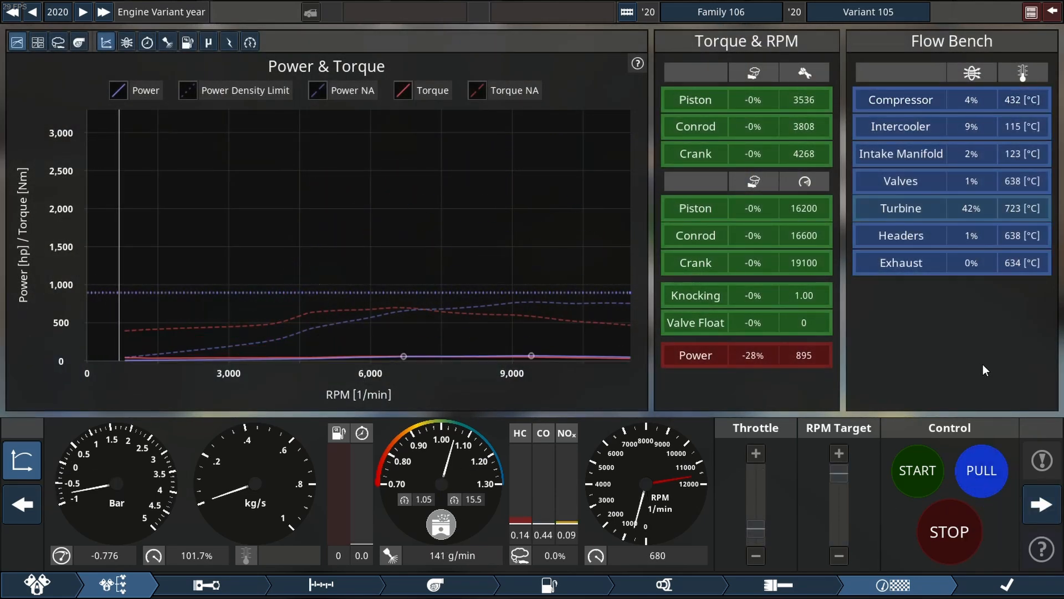
left_click(980, 470)
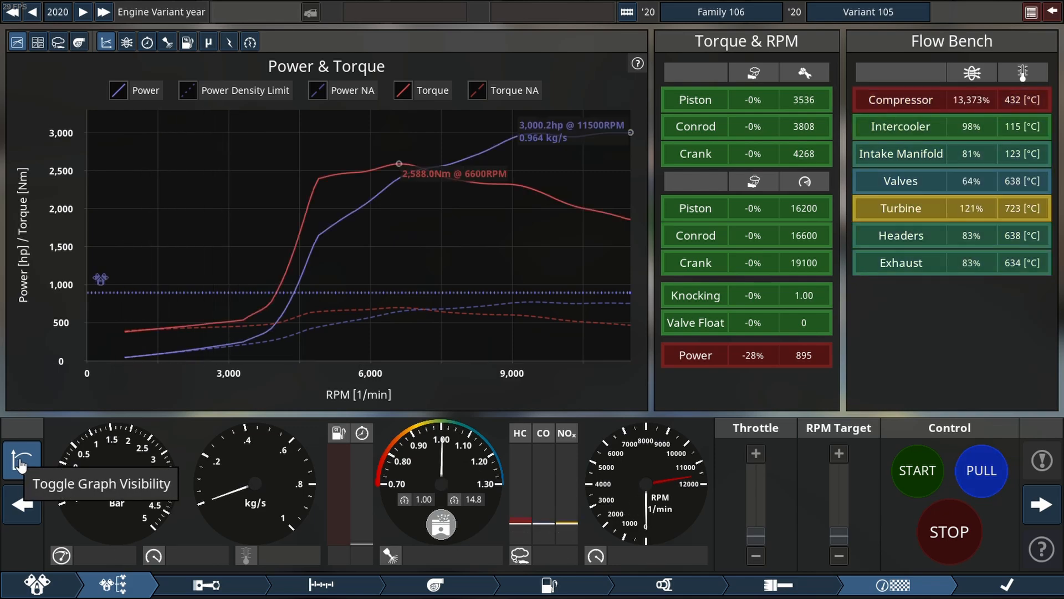
left_click(22, 458)
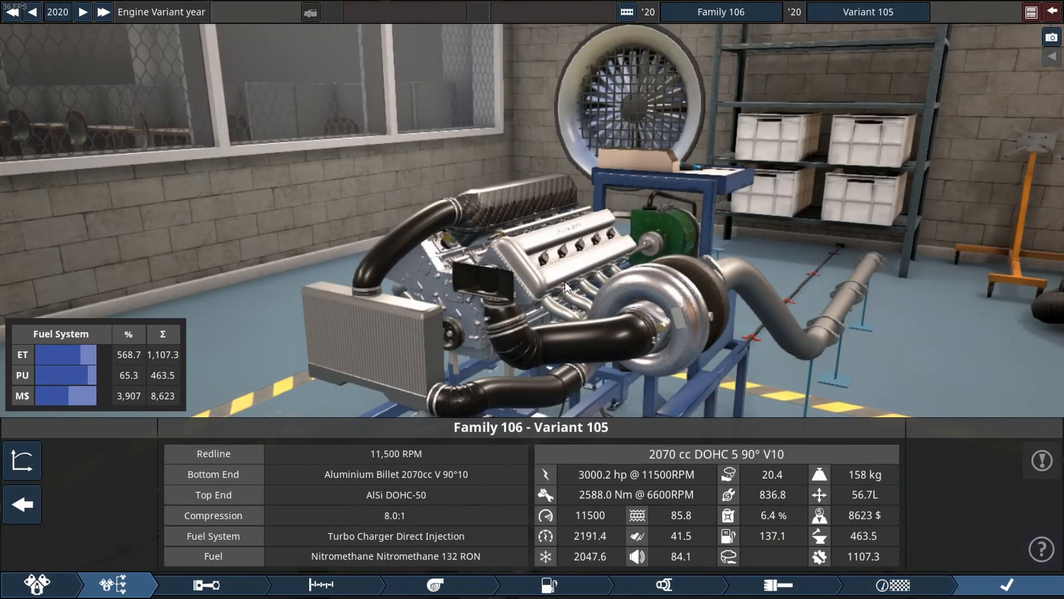